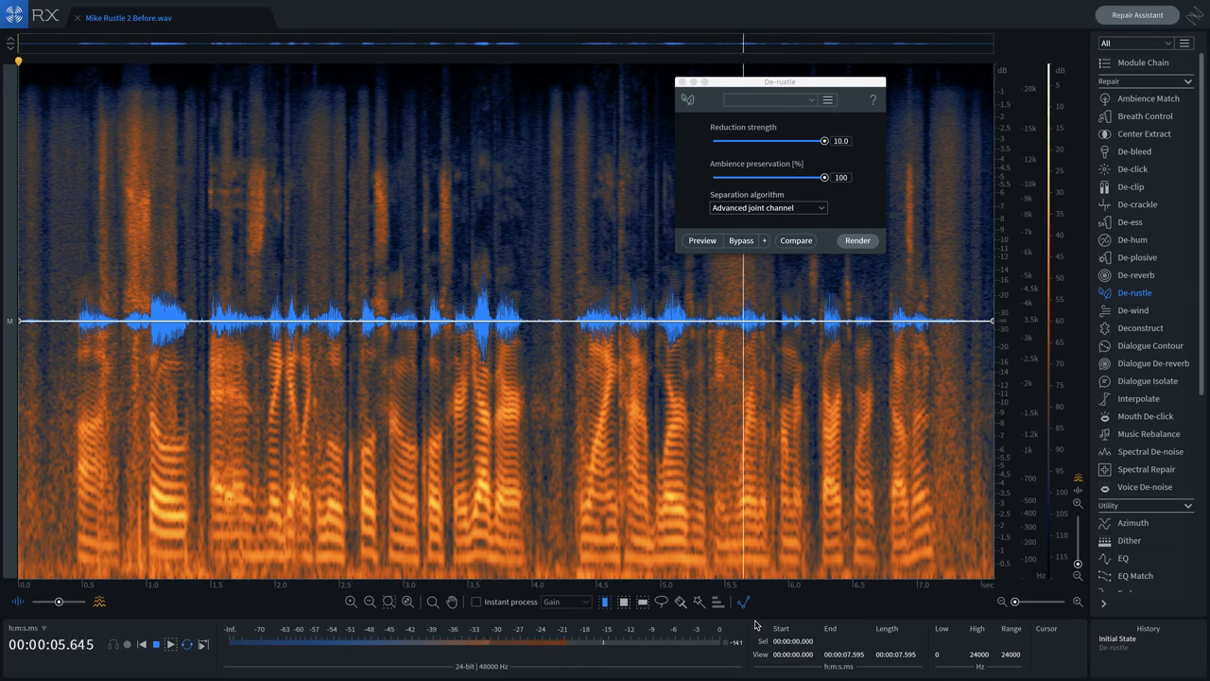
Render De-rustle (reduction strength 5.0, Joint channel) onto the dialogue clip and play it back.
{"action": "left_click", "coordinate": [142, 643]}
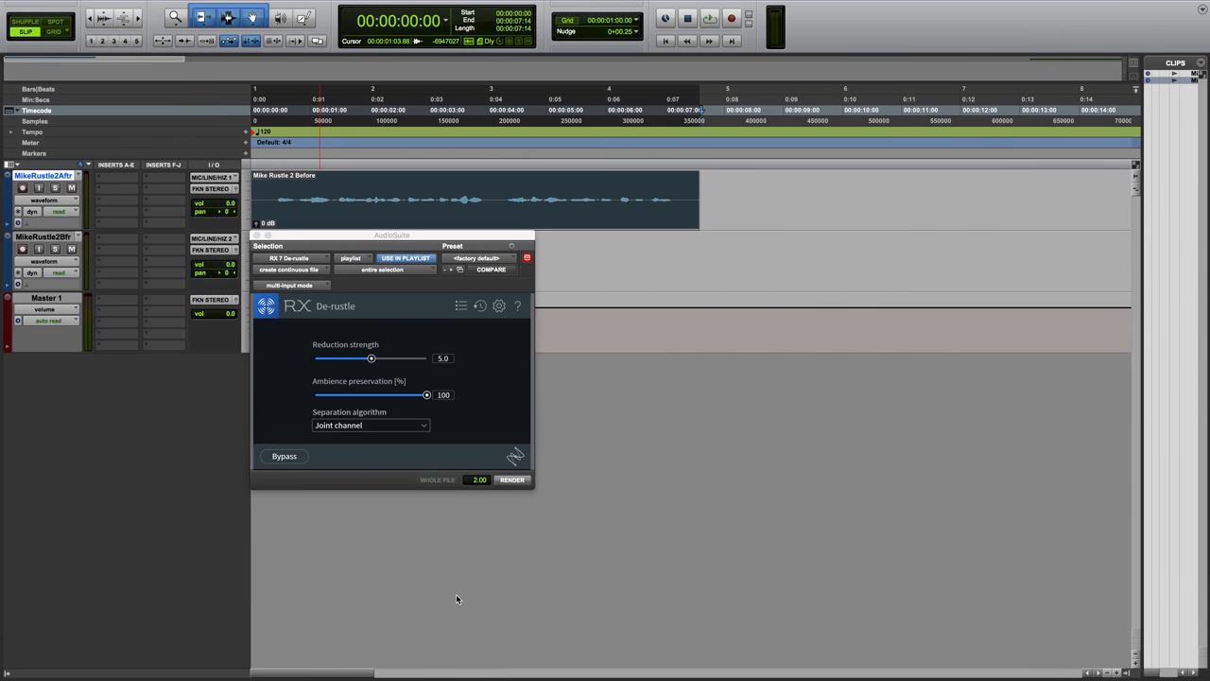
{"action": "left_click", "coordinate": [511, 480]}
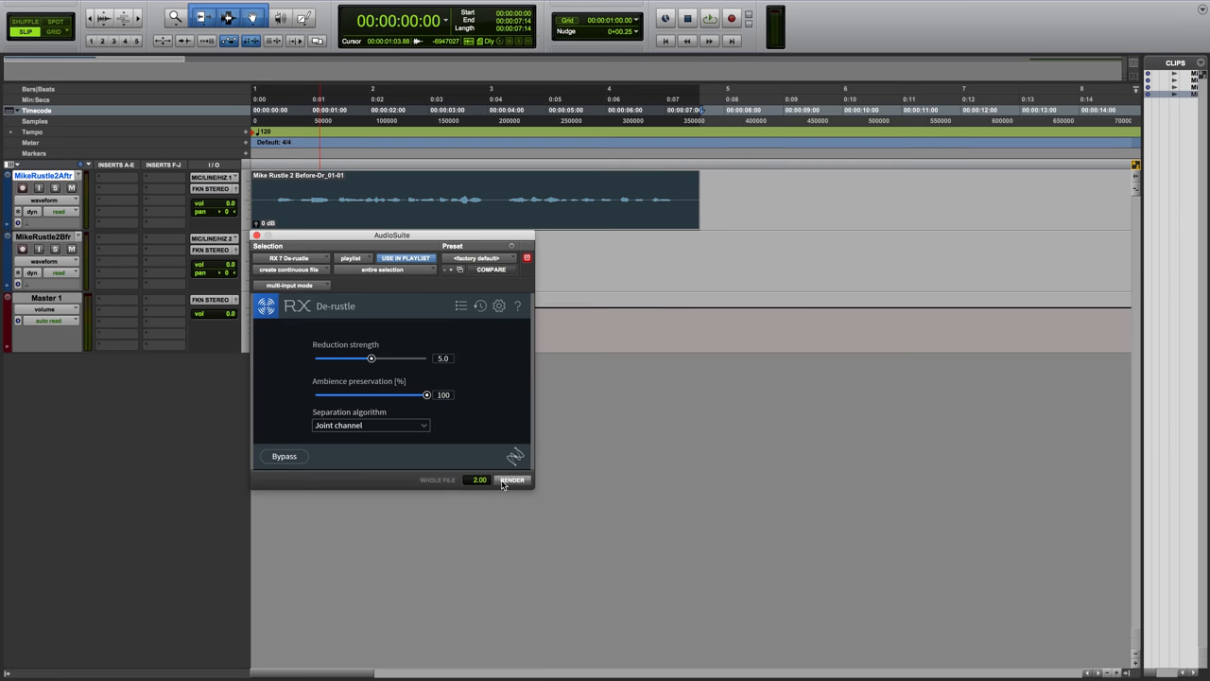
{"action": "left_click", "coordinate": [510, 480]}
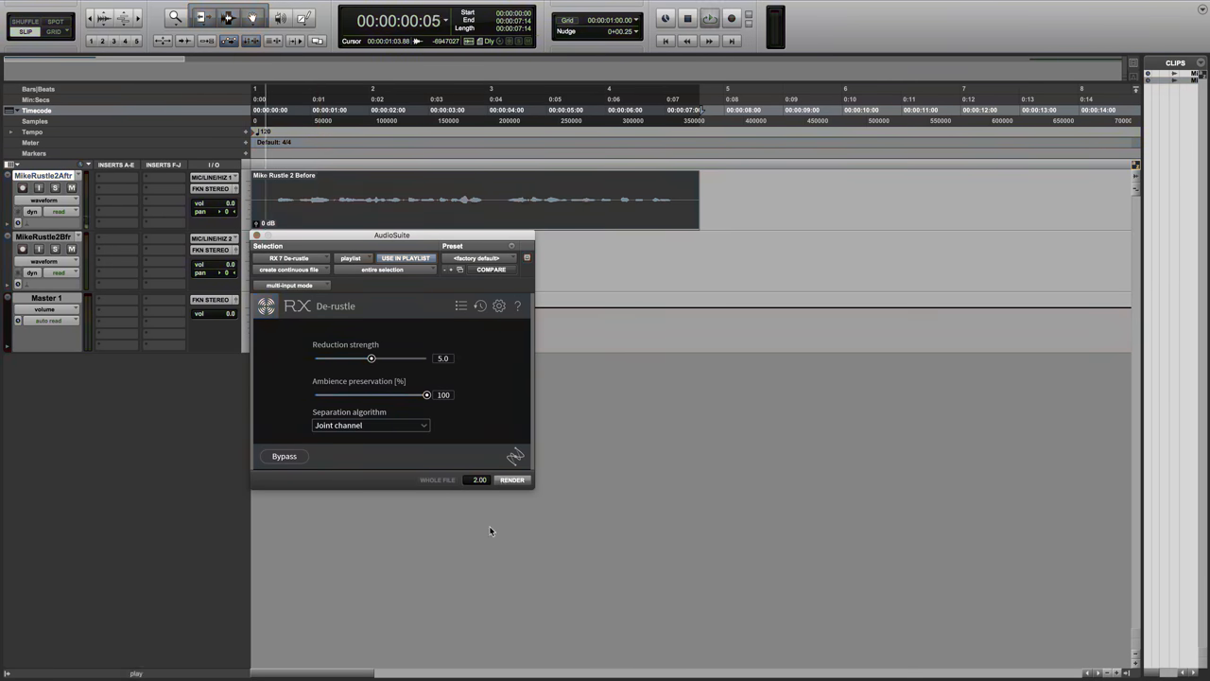